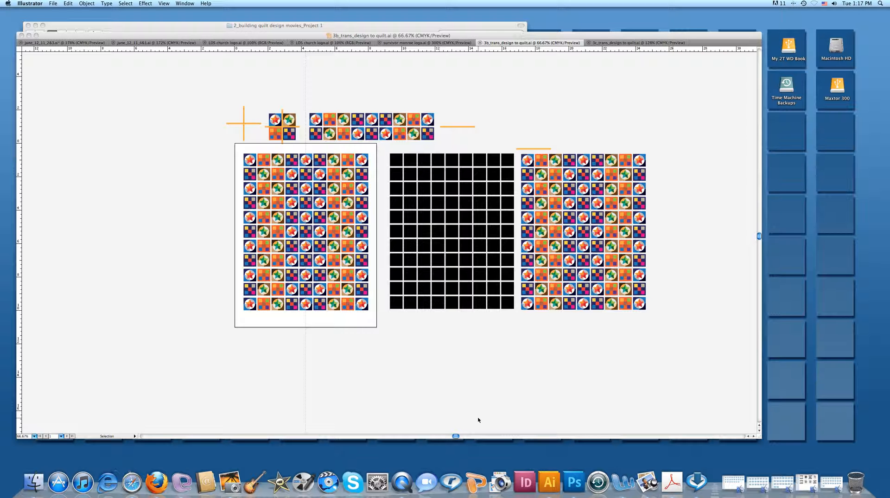
mouse_move(490, 412)
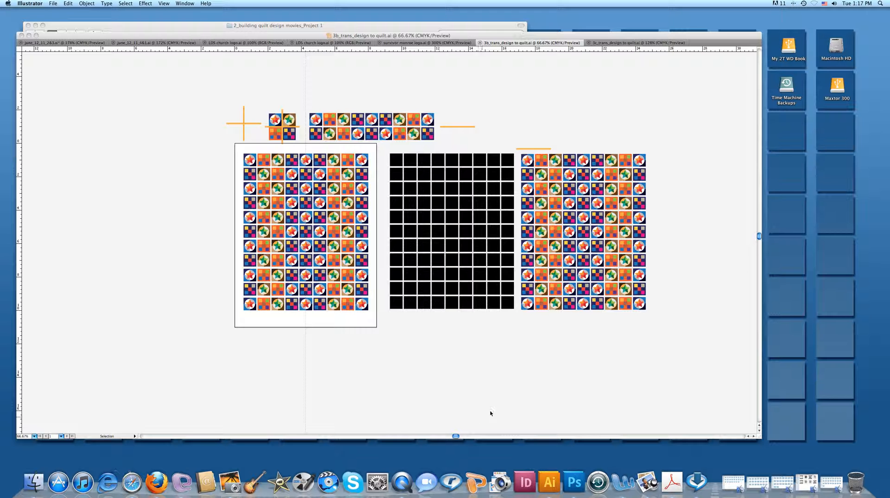
mouse_move(367, 346)
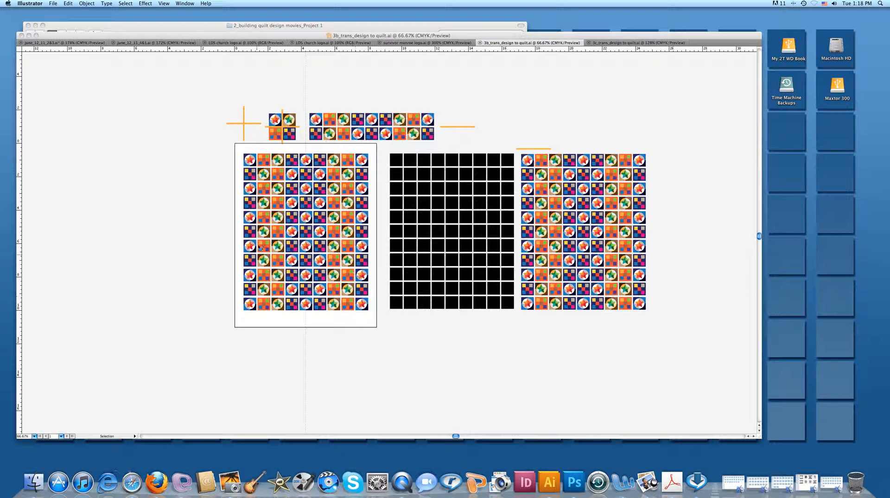
mouse_move(371, 144)
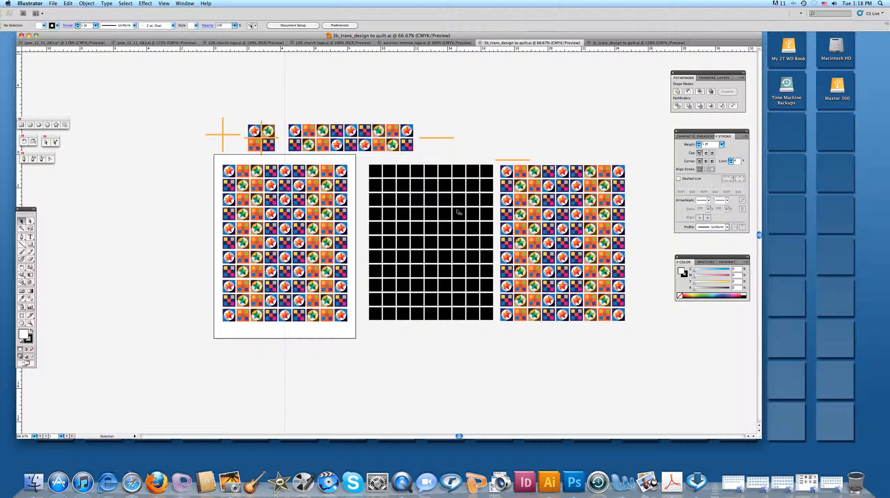
mouse_move(210, 263)
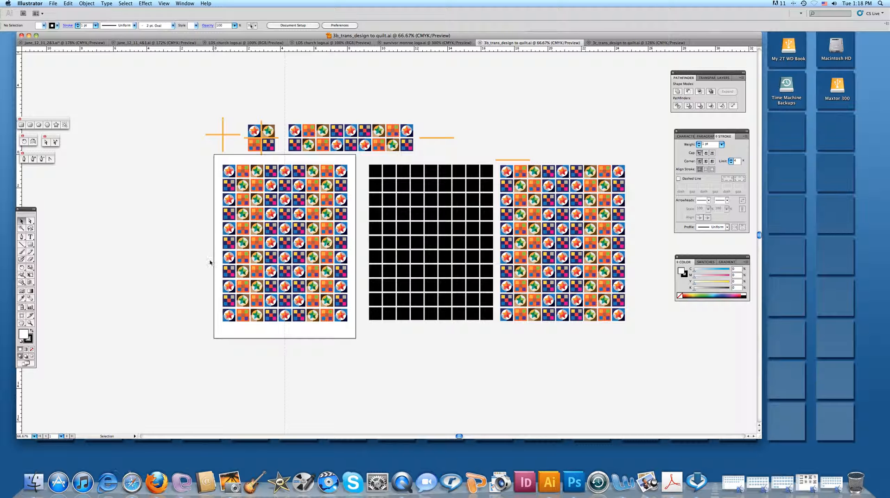
mouse_move(204, 262)
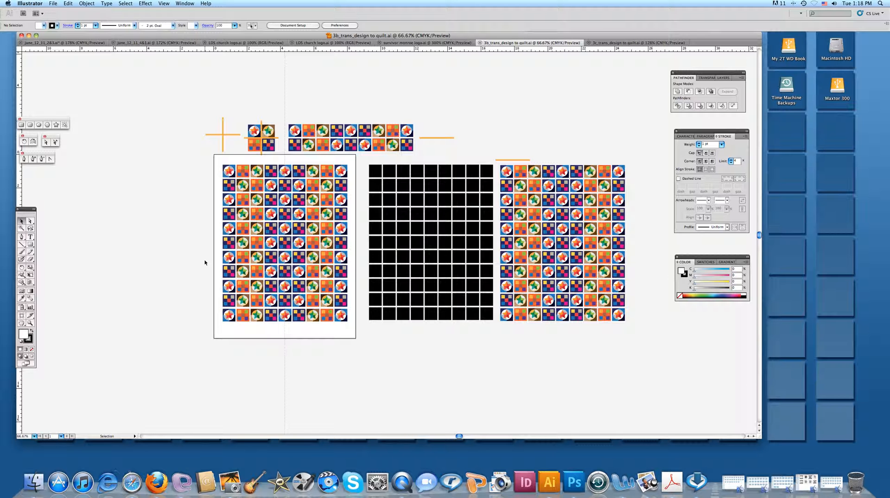
mouse_move(536, 209)
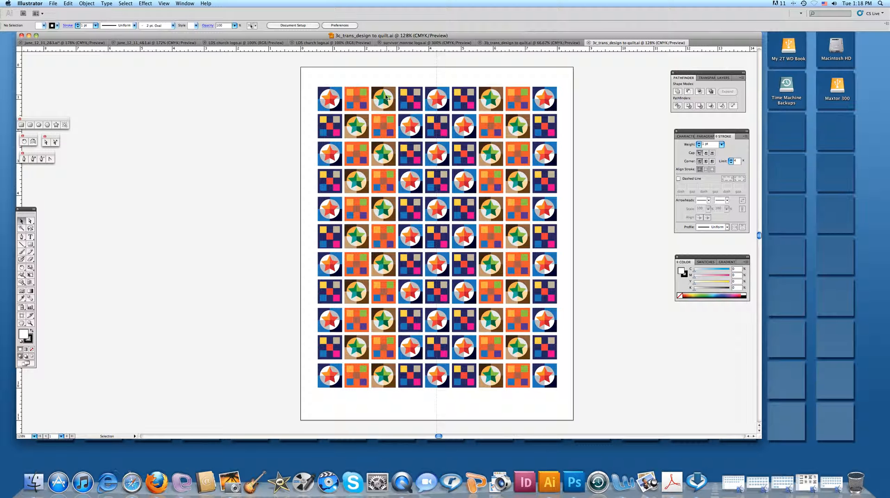
mouse_move(592, 316)
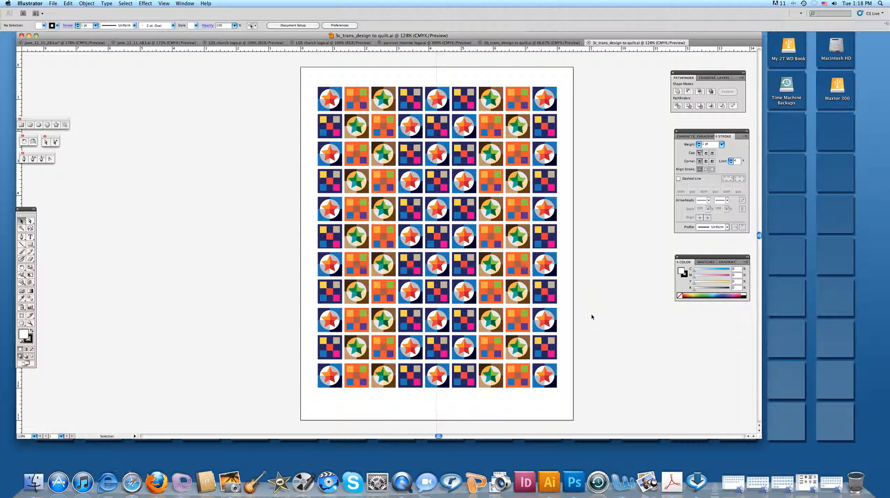
mouse_move(595, 310)
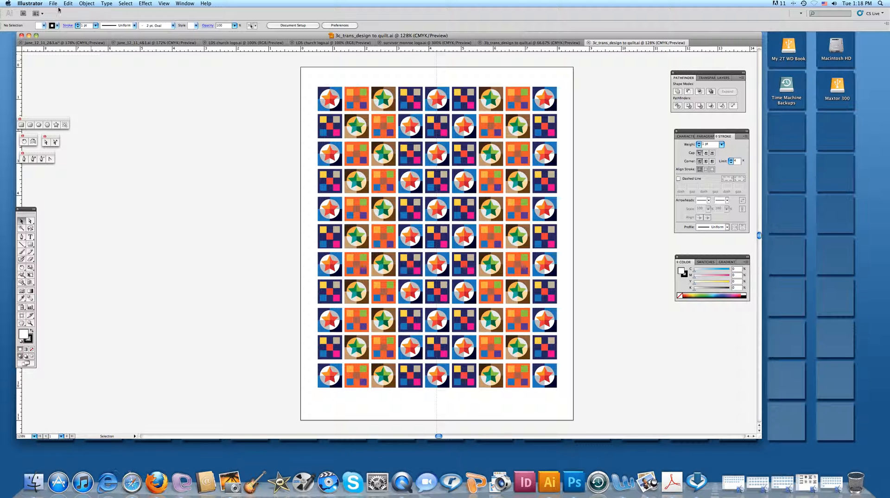
- Begin Save As for the quilt design and choose the Desktop as destination
click(53, 3)
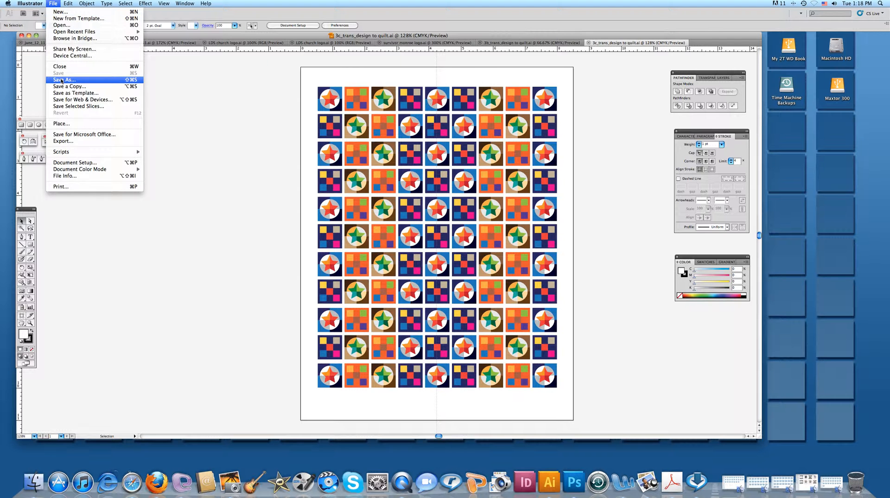
click(63, 79)
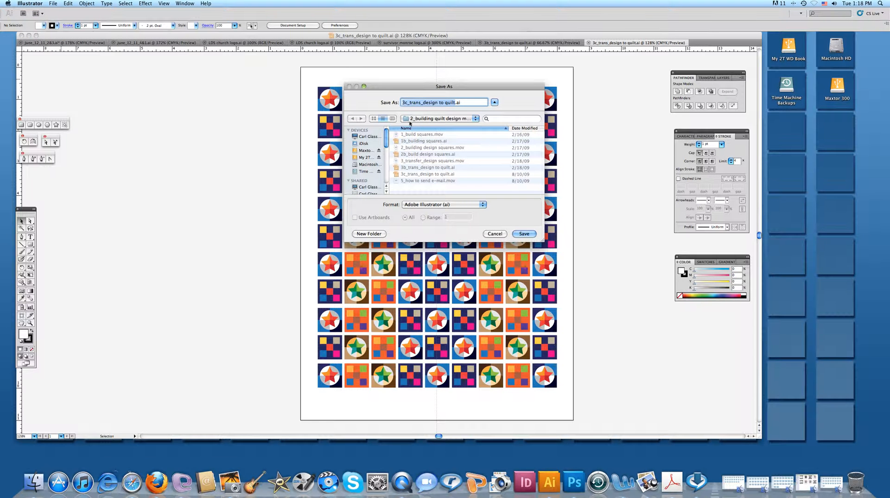
scroll(down, 3)
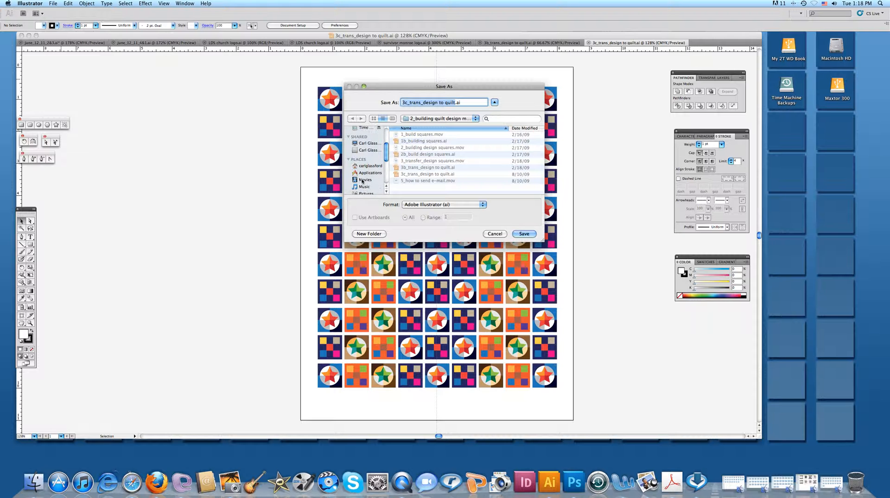
scroll(down, 3)
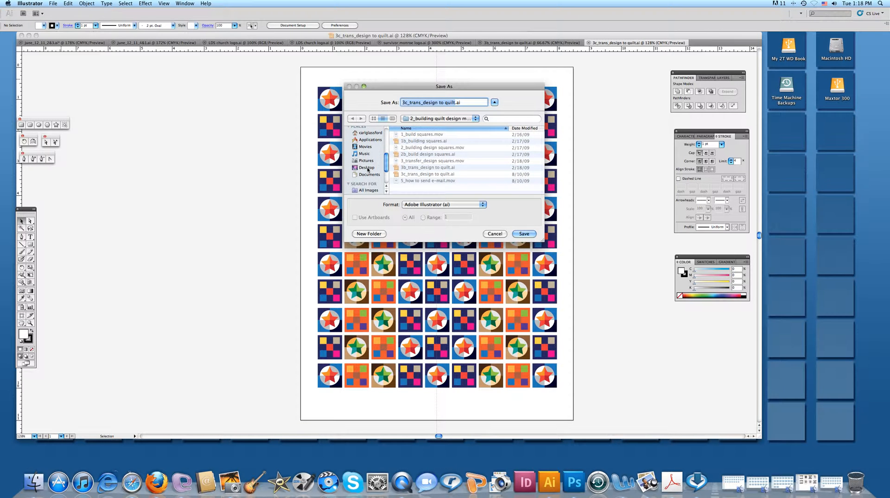
click(366, 167)
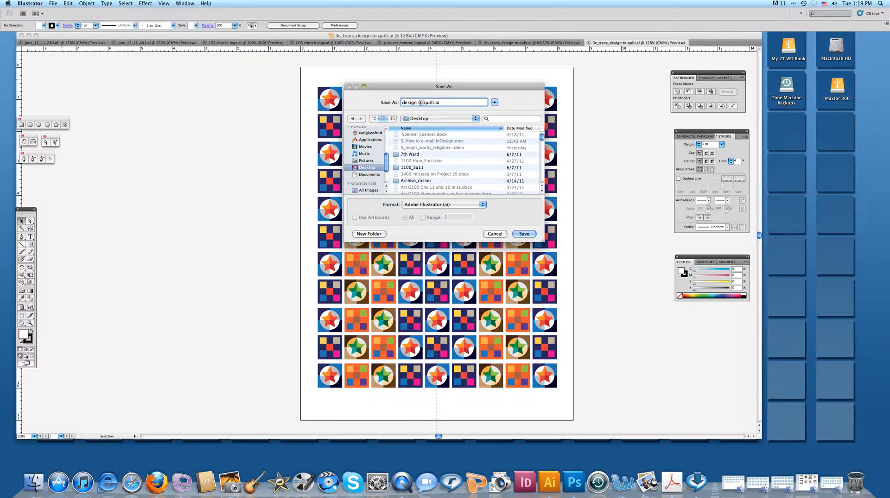
- Name the file 'quilt.ai', keeping Adobe Illustrator (ai) as the format
text(quilt.ai)
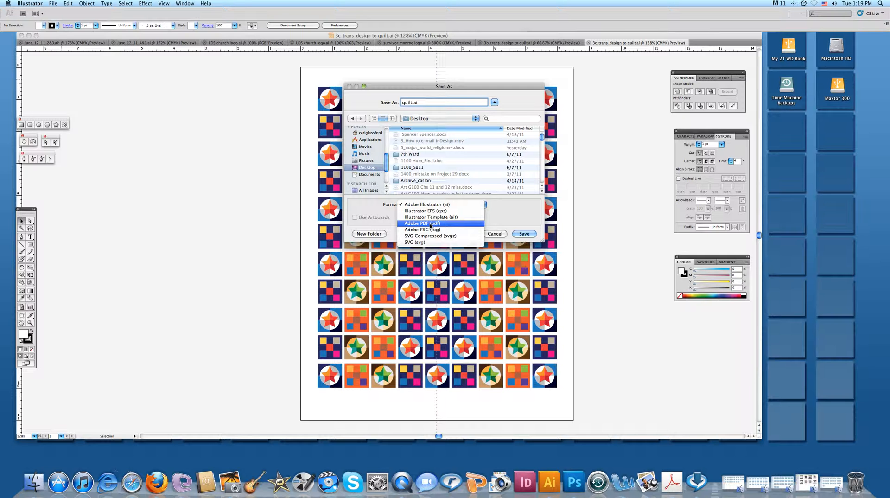
mouse_move(446, 225)
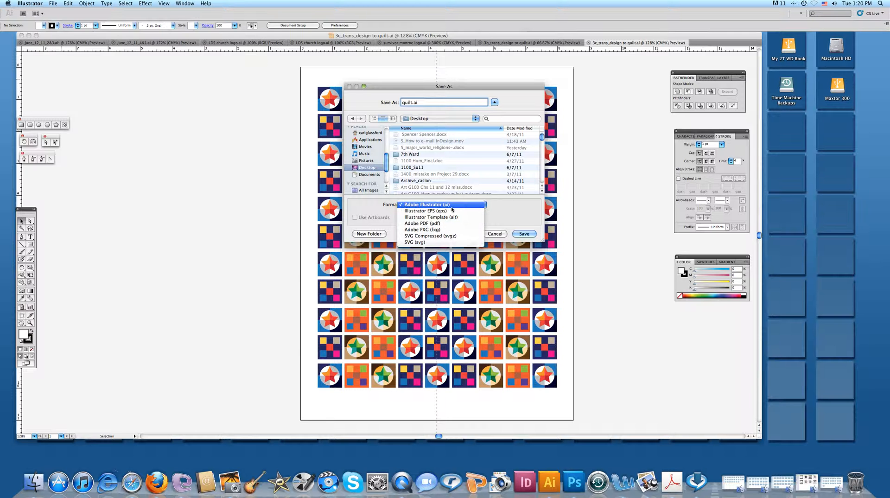
click(428, 205)
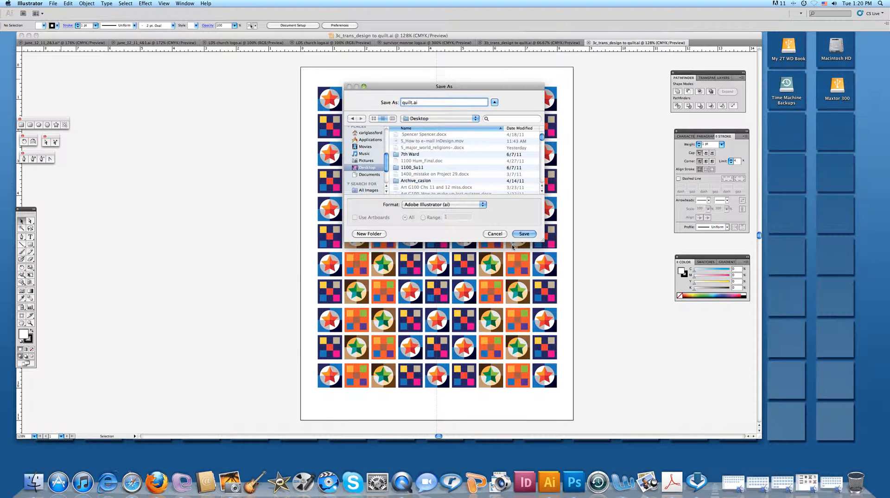
- Save quilt.ai to the Desktop, bringing up the Illustrator CS5 options
click(523, 233)
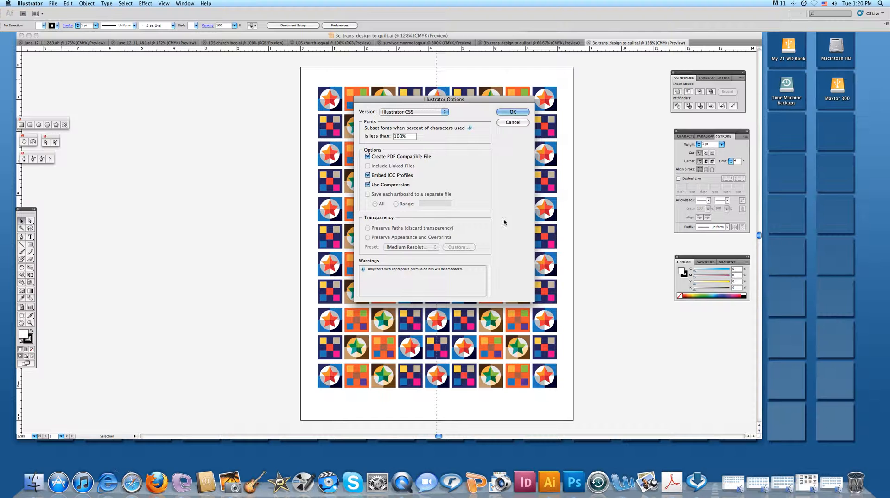
mouse_move(452, 187)
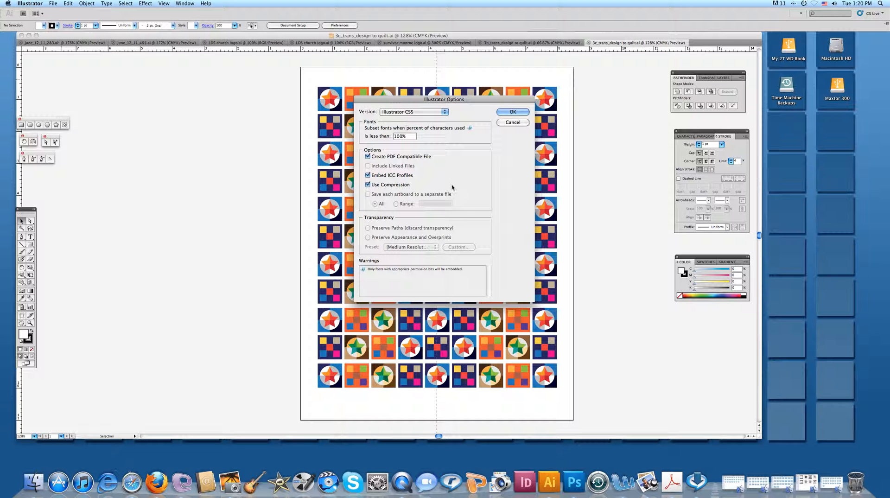
mouse_move(410, 116)
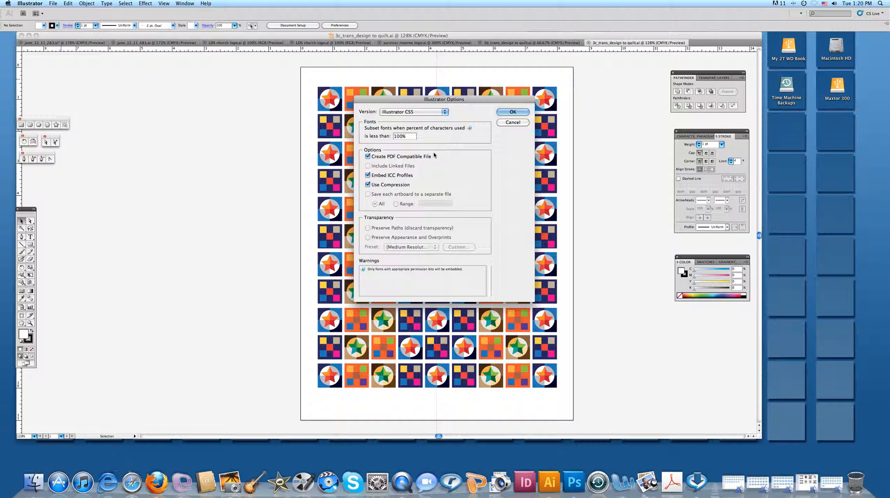
mouse_move(462, 172)
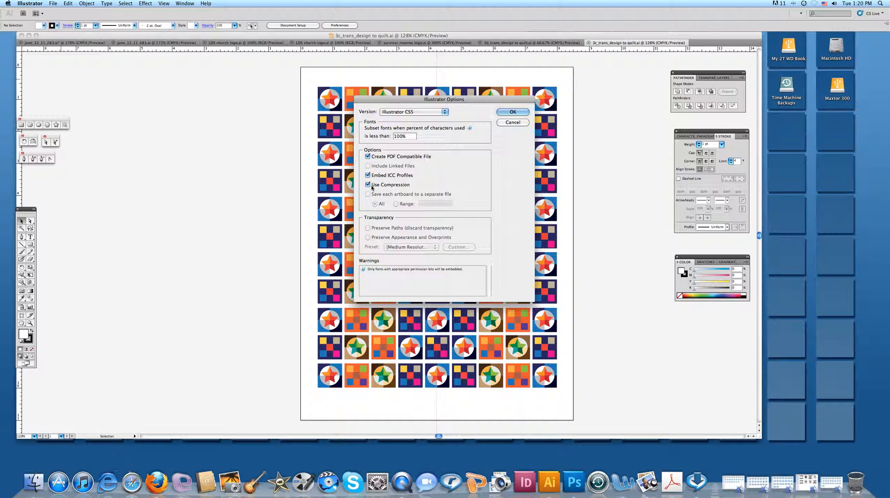
mouse_move(429, 129)
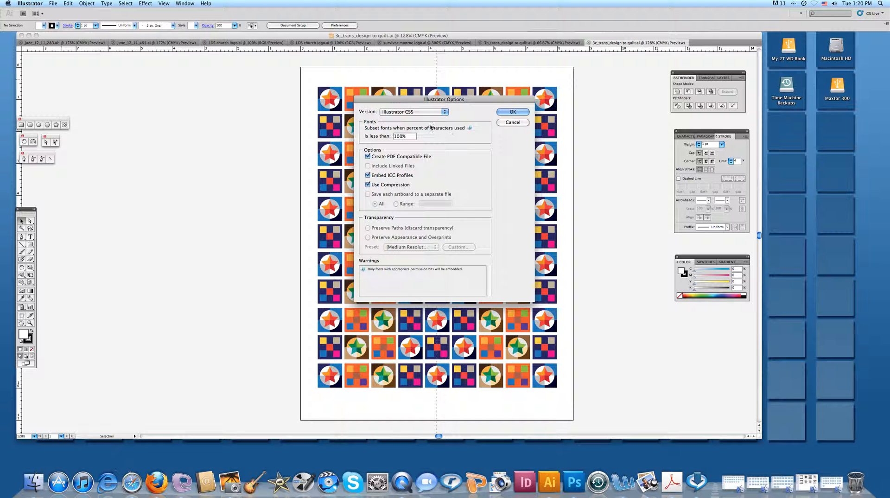
- Finish saving, then view quilt.ai's Finder info showing a 1.1 MB Illustrator document
click(511, 111)
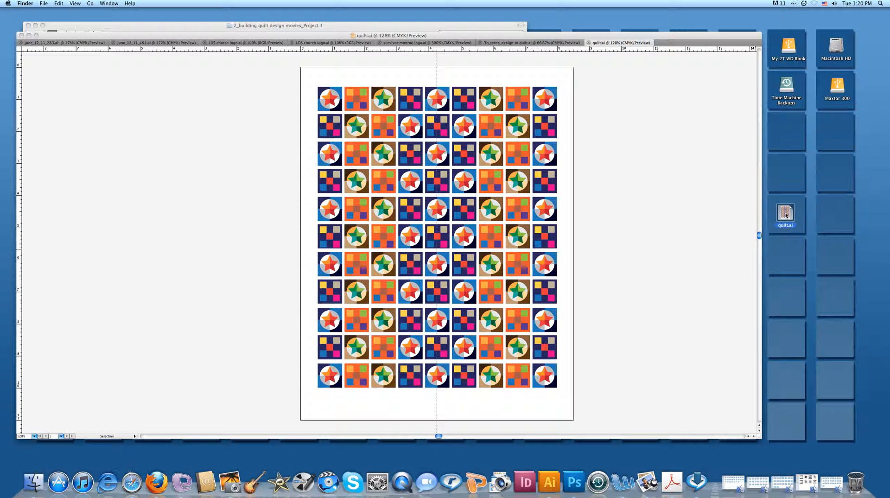
click(786, 214)
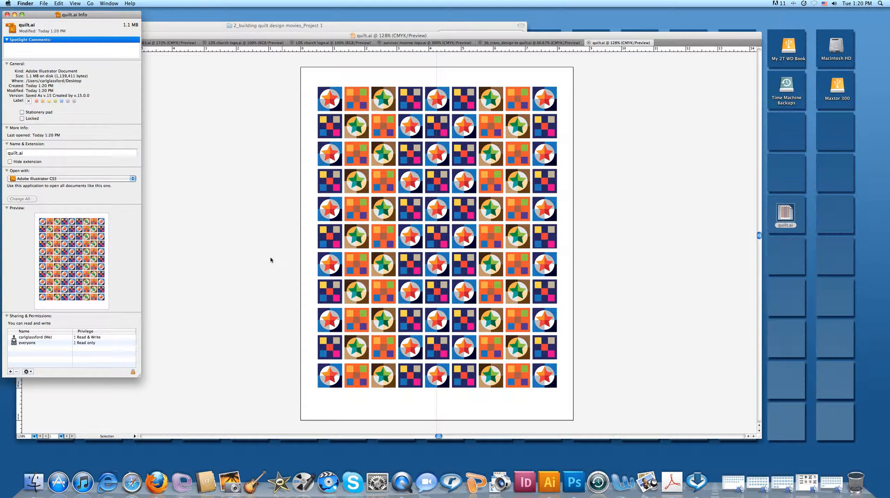
drag(71, 15, 164, 24)
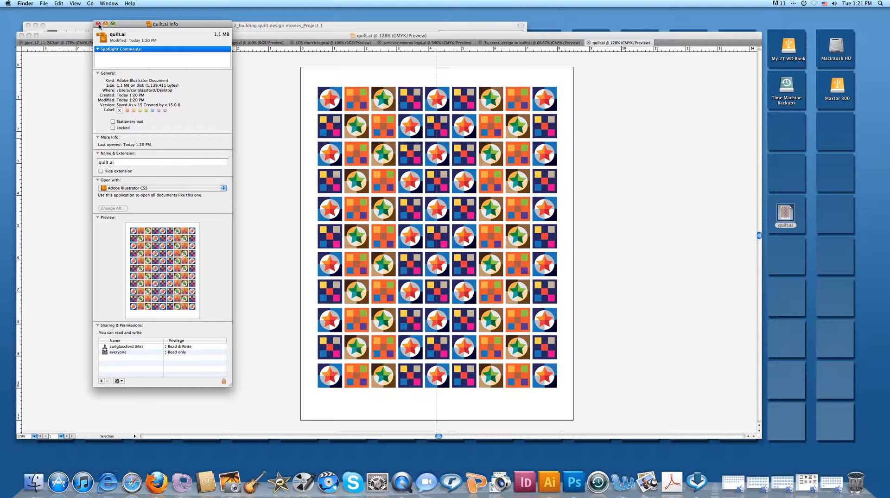
- Close the quilt.ai Info window and return to Illustrator's file commands
click(98, 24)
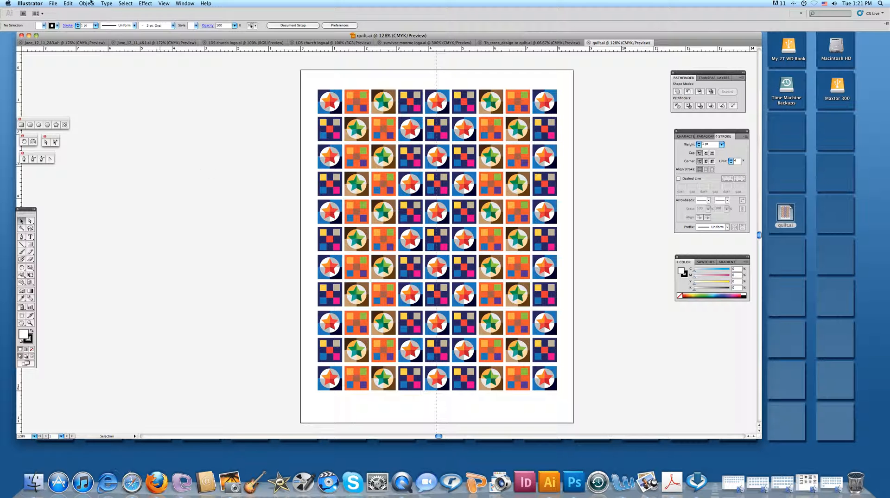
click(53, 3)
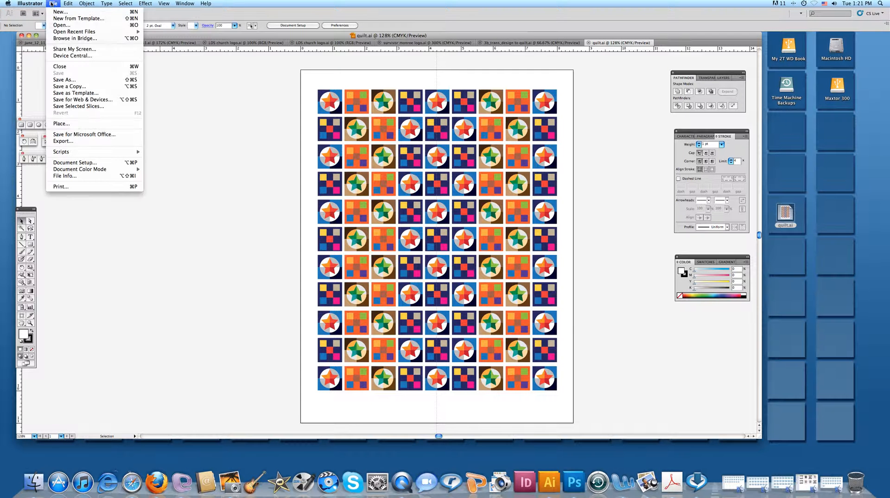
mouse_move(63, 141)
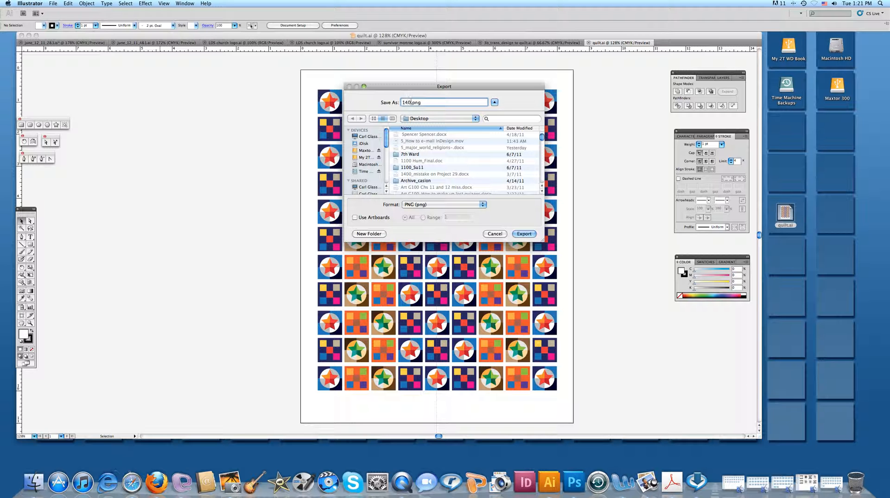
- Extend the export file name with '0_X0'
text(0)
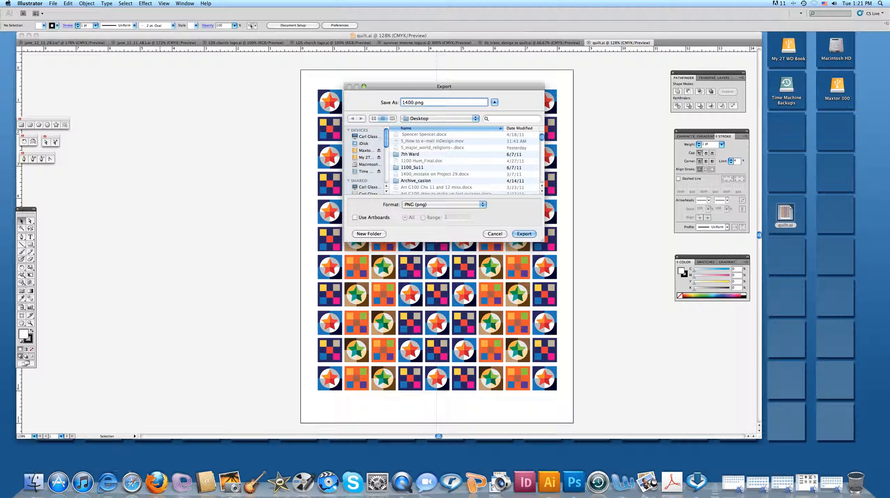
text(_)
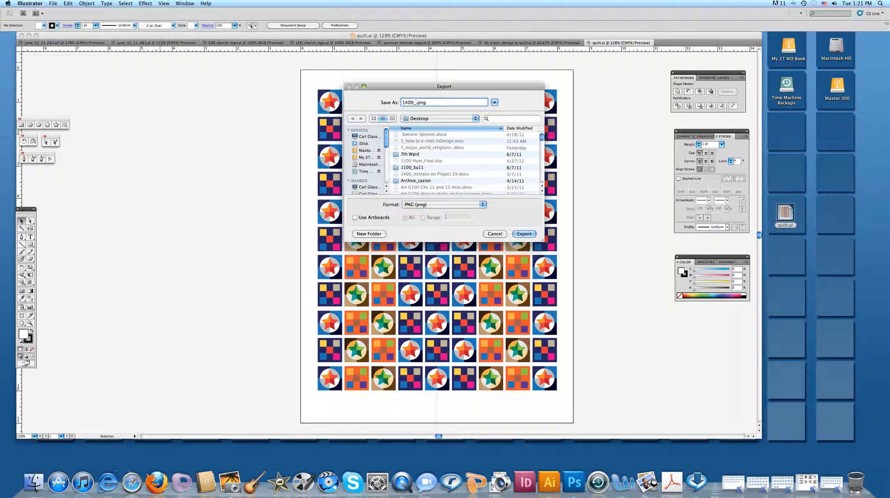
text(X01_)
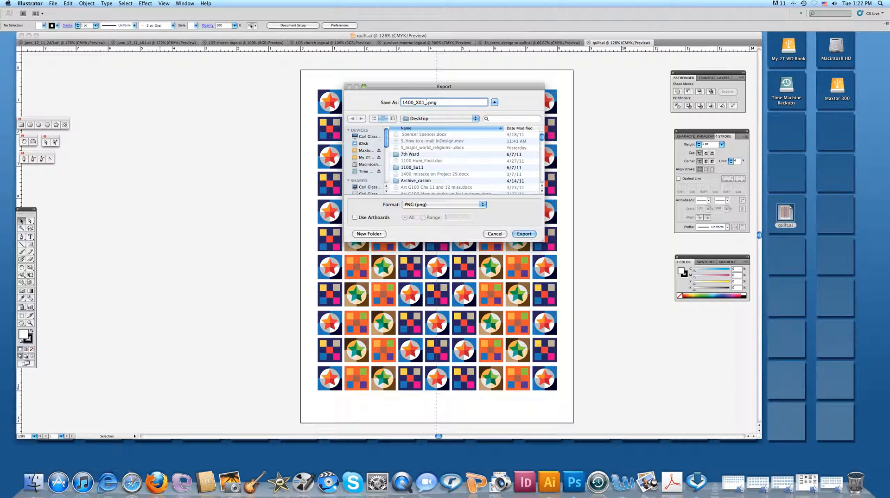
- Complete the export name as '1400_X01_1_Smith' with the Desktop as destination
text(1_)
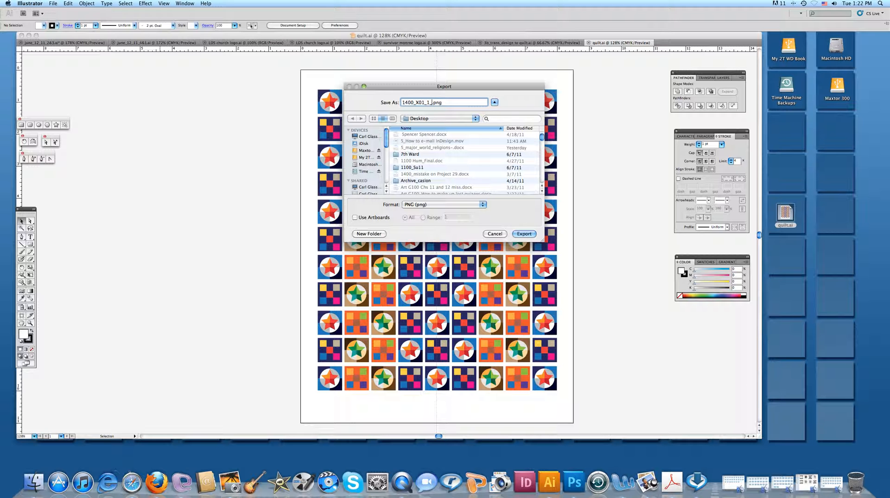
text(S)
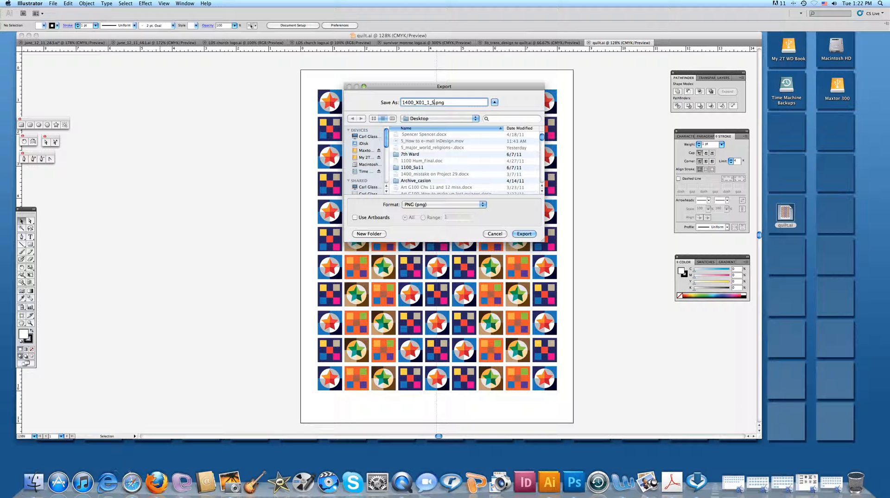
text(mith)
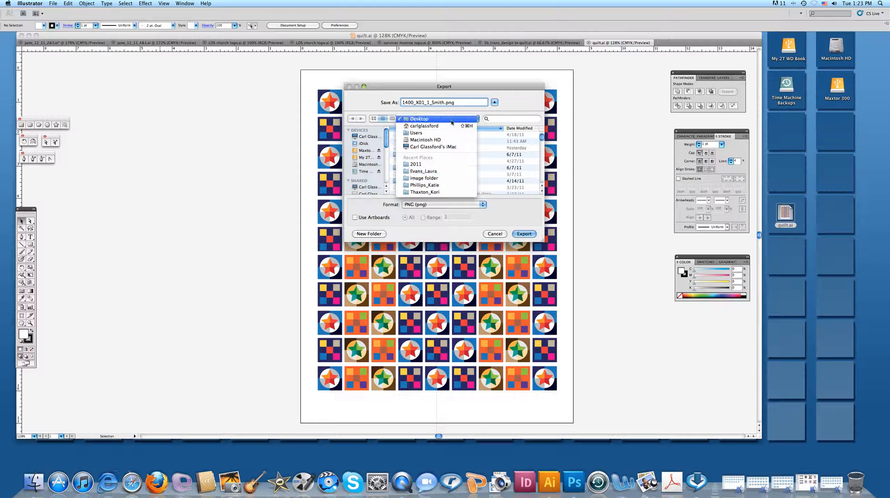
click(419, 119)
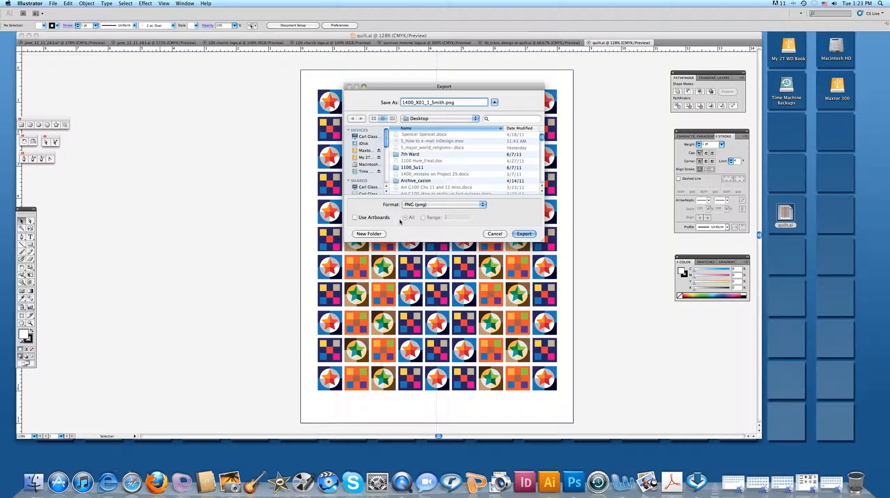
- Switch the export format to JPEG (jpg) and proceed with the export
click(482, 205)
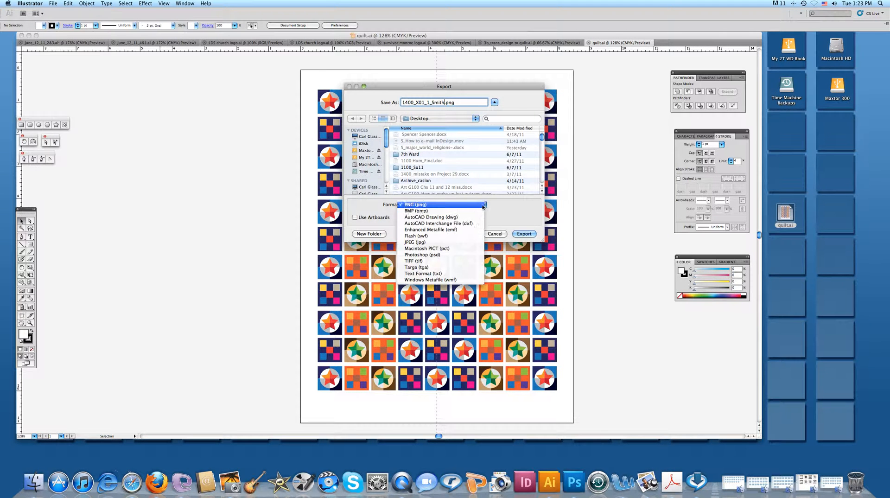
mouse_move(439, 242)
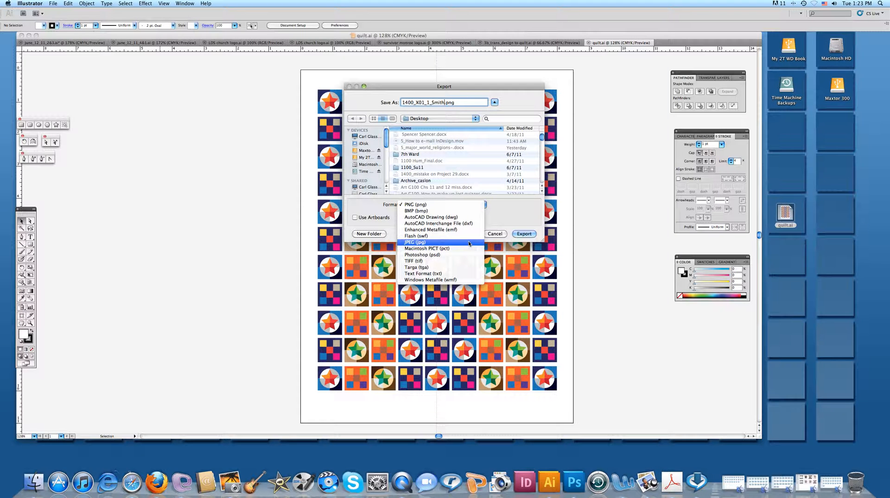
click(415, 242)
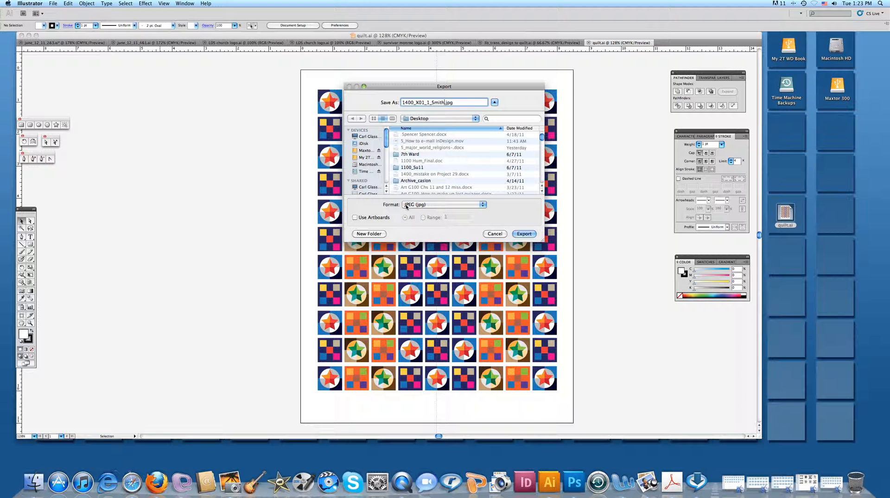
mouse_move(414, 211)
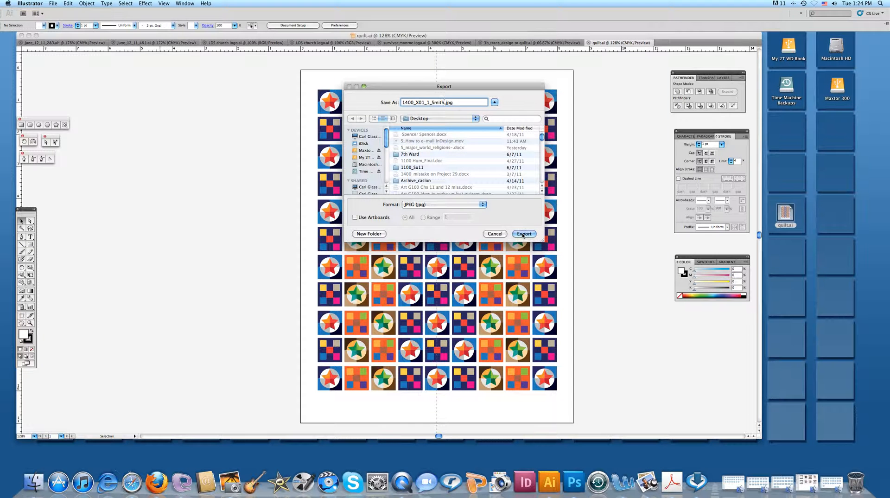
click(524, 233)
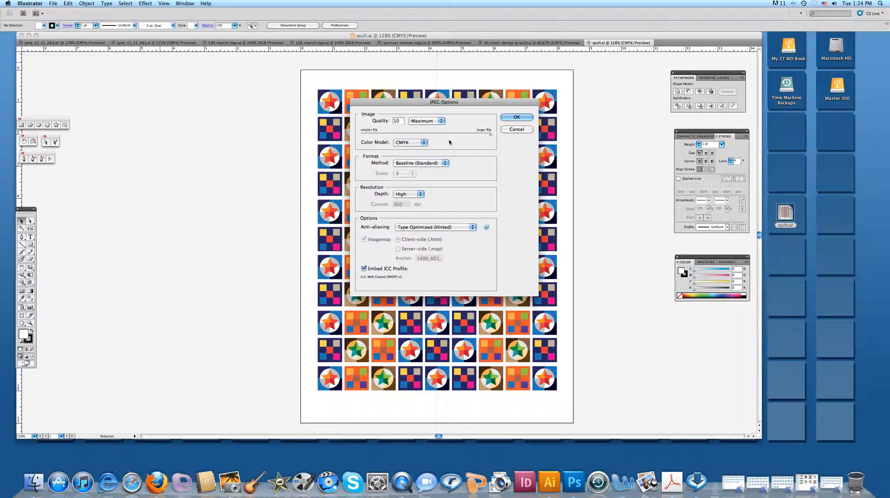
- Set JPEG quality to Maximum and confirm to export '1400_X01_1_Smith.jpg'
click(427, 121)
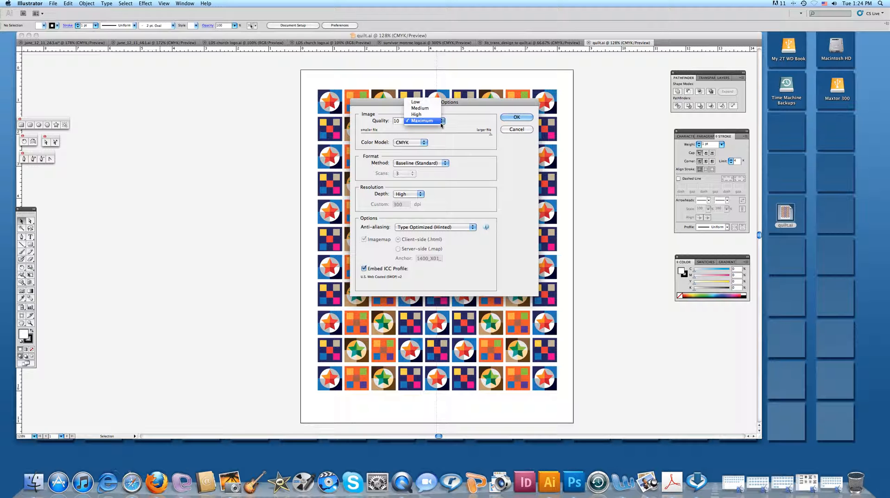
mouse_move(417, 102)
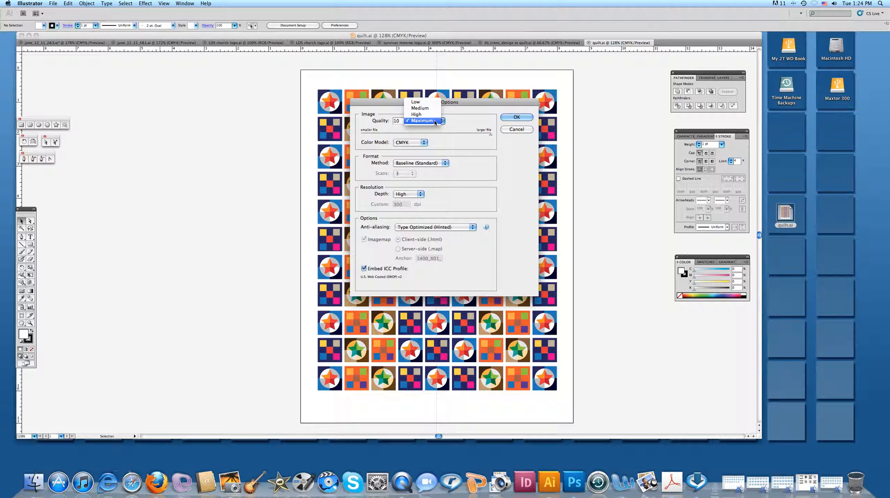
click(422, 121)
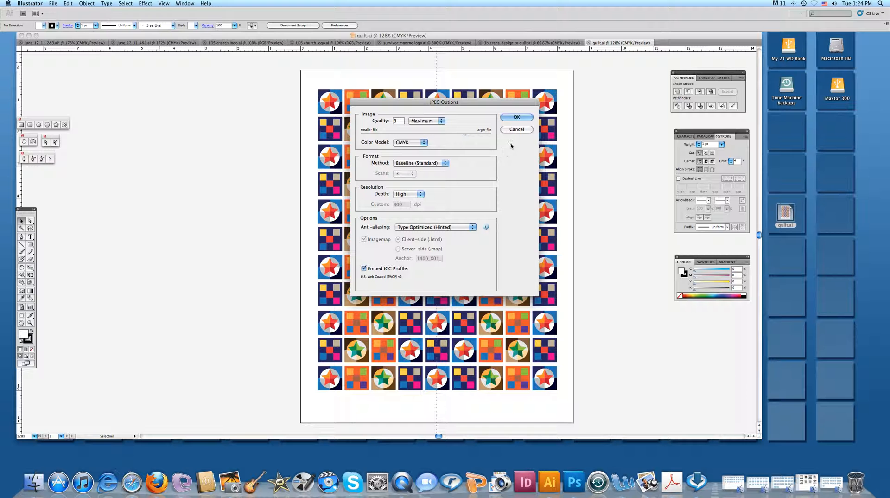
click(516, 118)
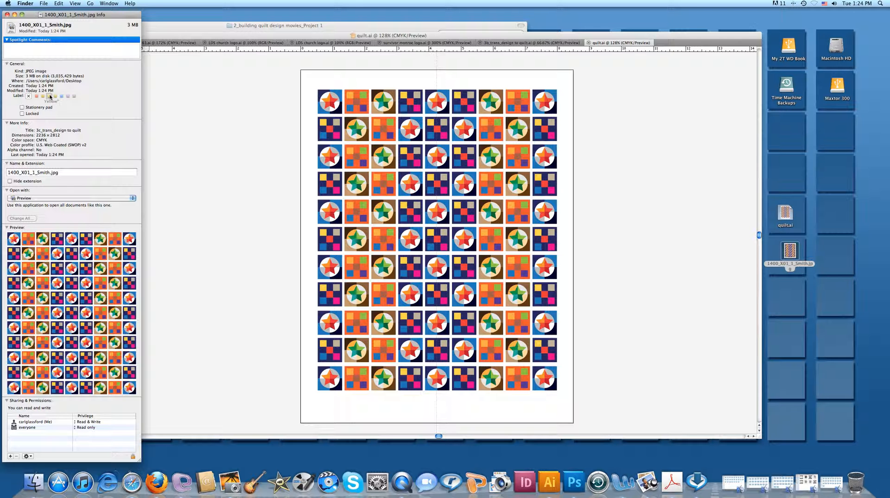
mouse_move(616, 207)
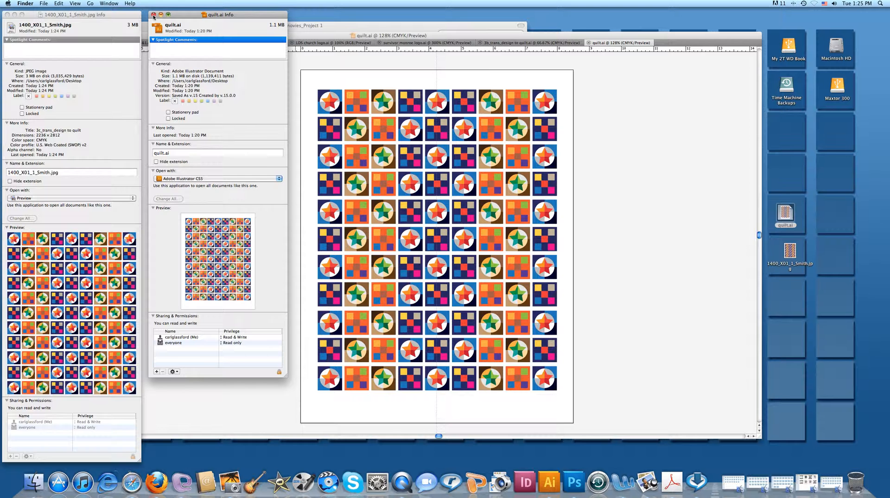
- Close the quilt.ai Info window after comparing it with the JPEG's details
click(161, 15)
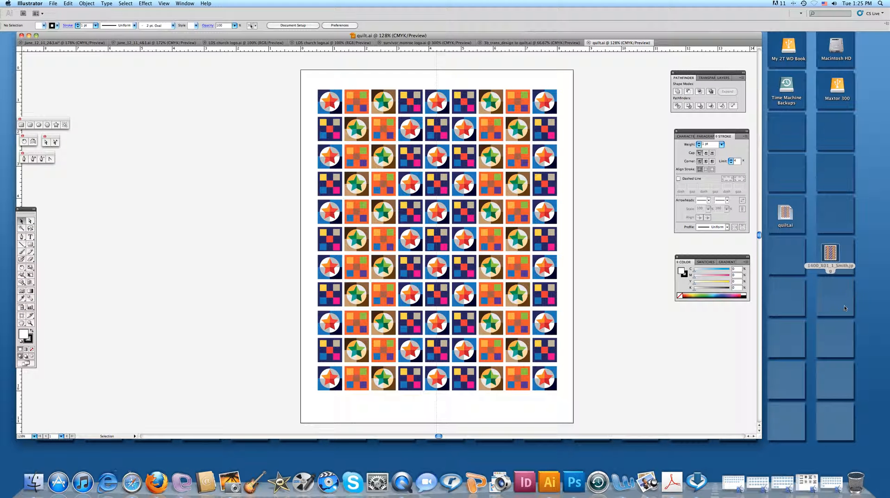
mouse_move(135, 335)
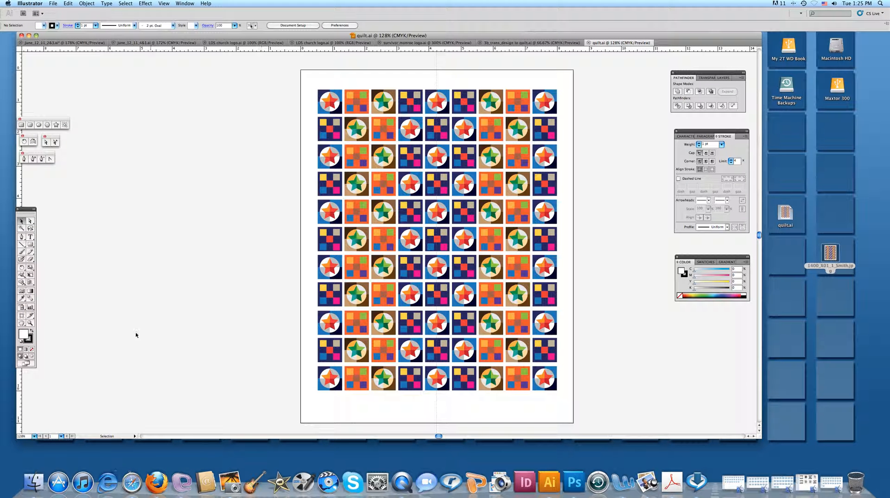
mouse_move(182, 483)
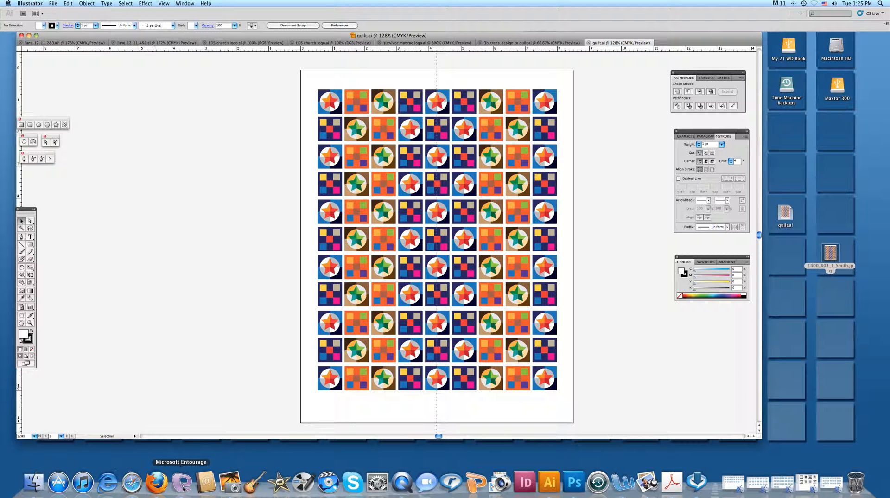
- In Entourage, start an email with subject '1400_X01_1_Smith.jpg' and attach the quilt image
click(182, 483)
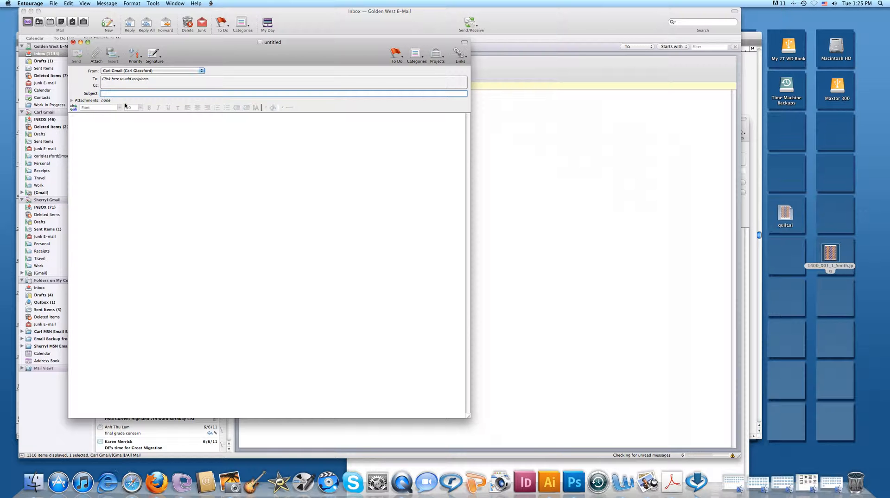
mouse_move(128, 107)
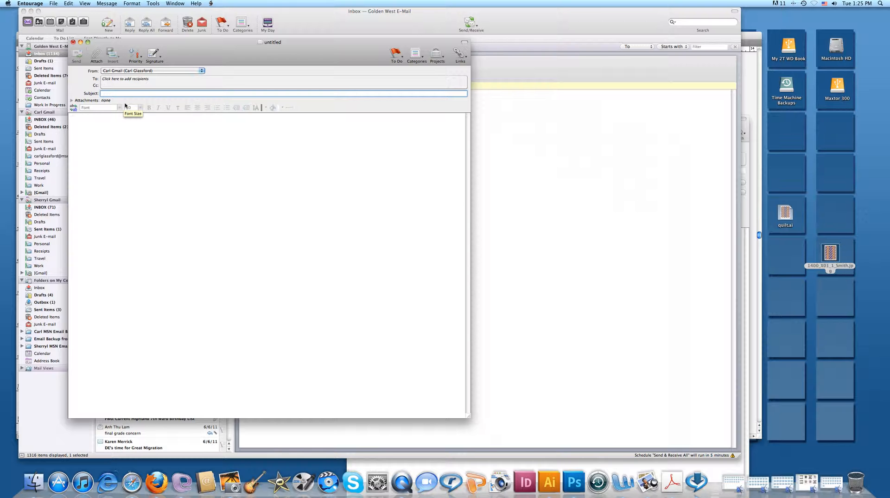
text(1400_)
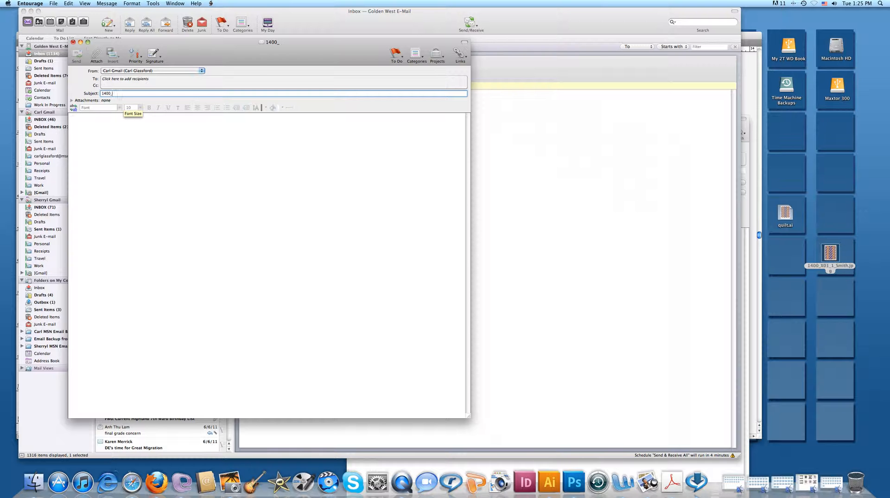
text(X01_)
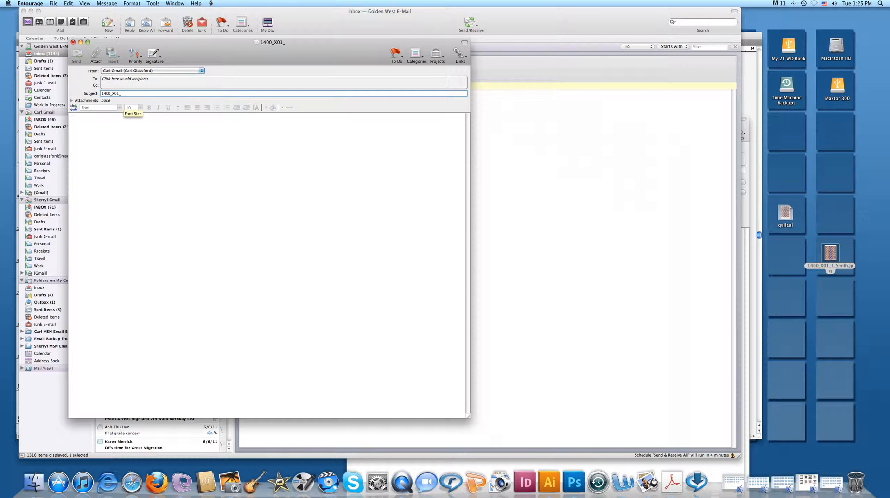
text(1)
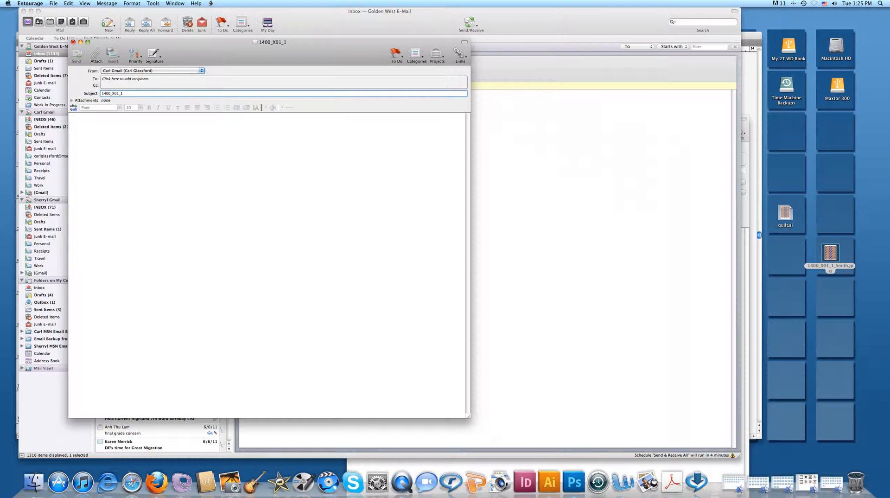
text(_Smith)
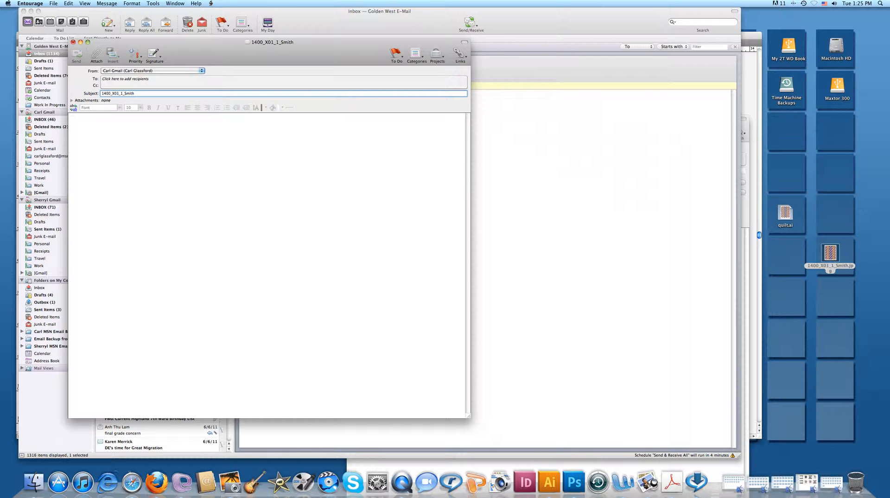
text(.jpg)
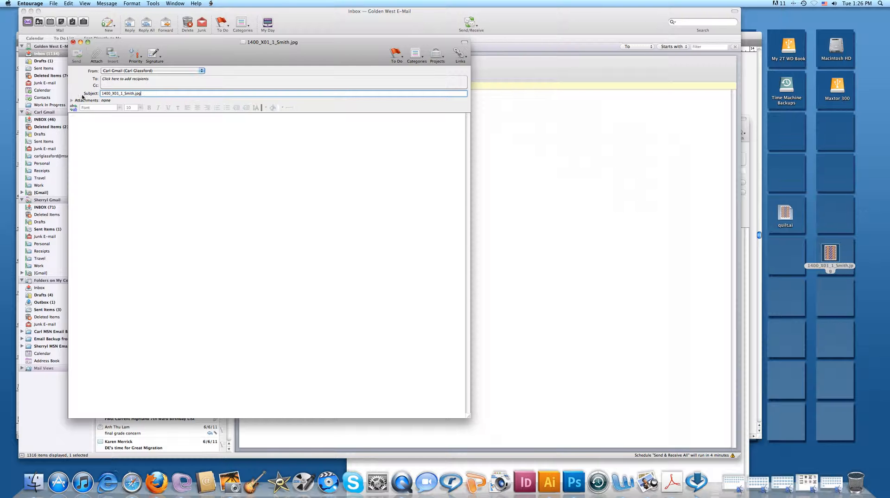
click(73, 101)
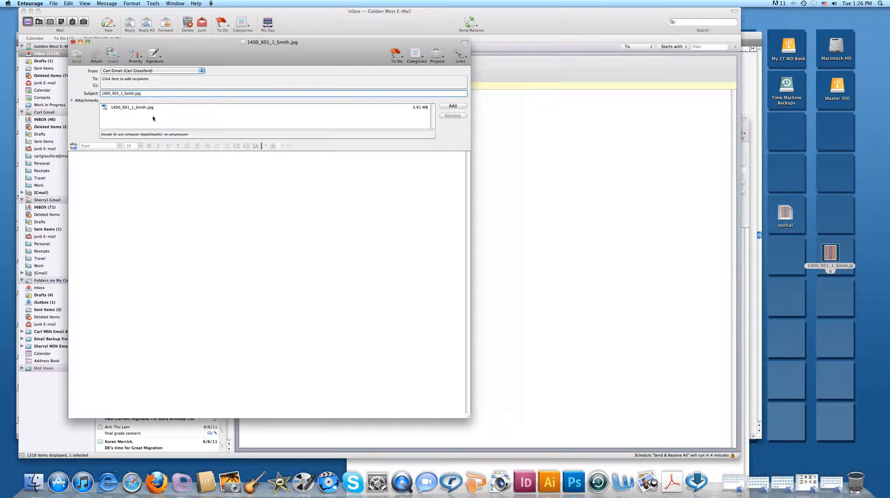
mouse_move(447, 144)
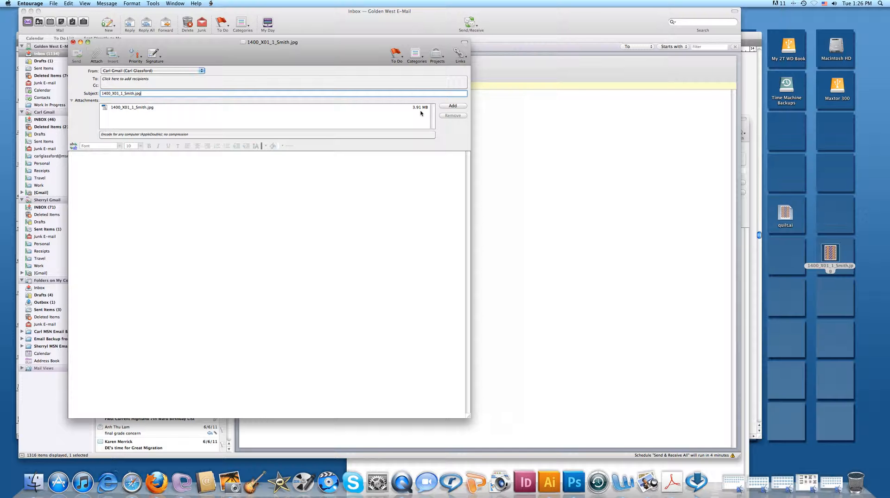
mouse_move(413, 120)
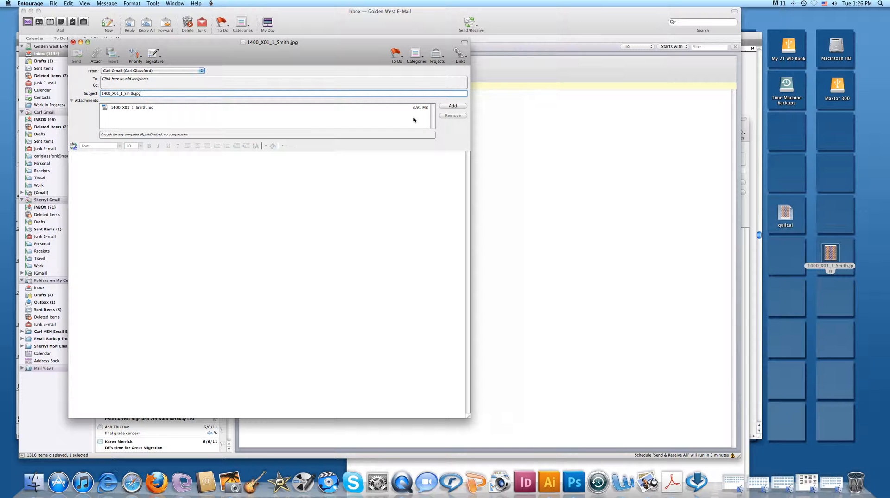
mouse_move(276, 126)
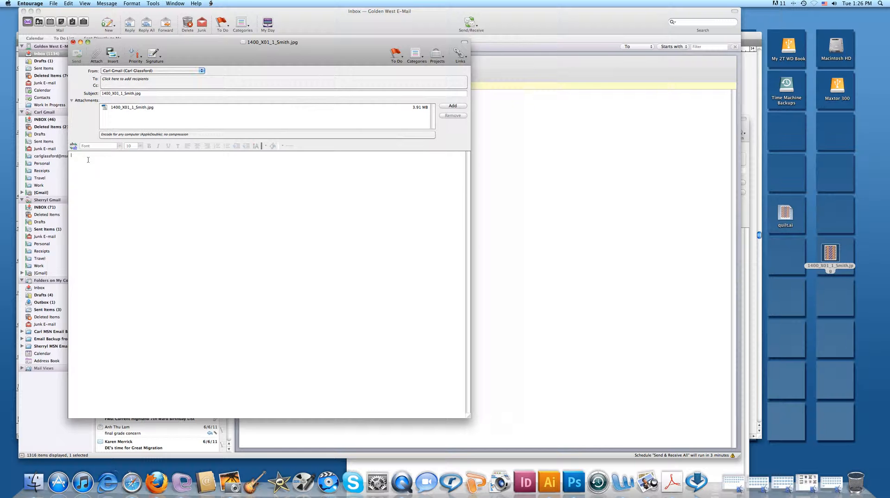
mouse_move(186, 135)
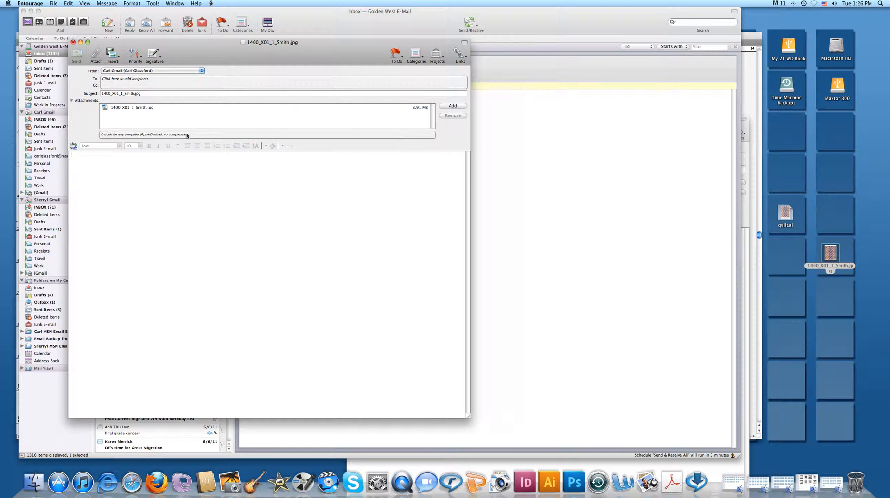
mouse_move(141, 117)
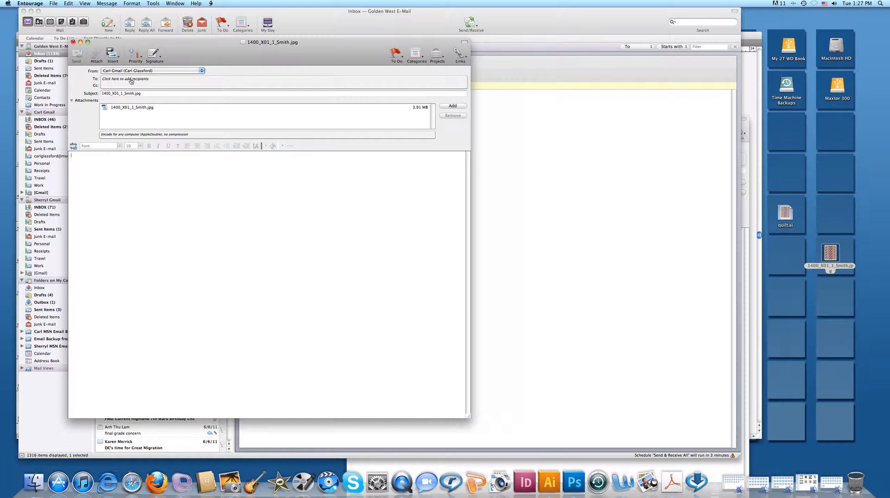
mouse_move(130, 100)
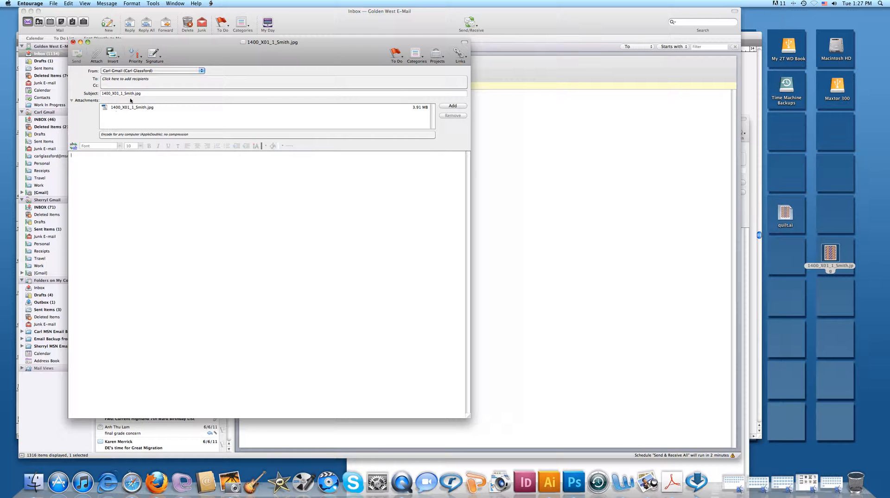
mouse_move(131, 123)
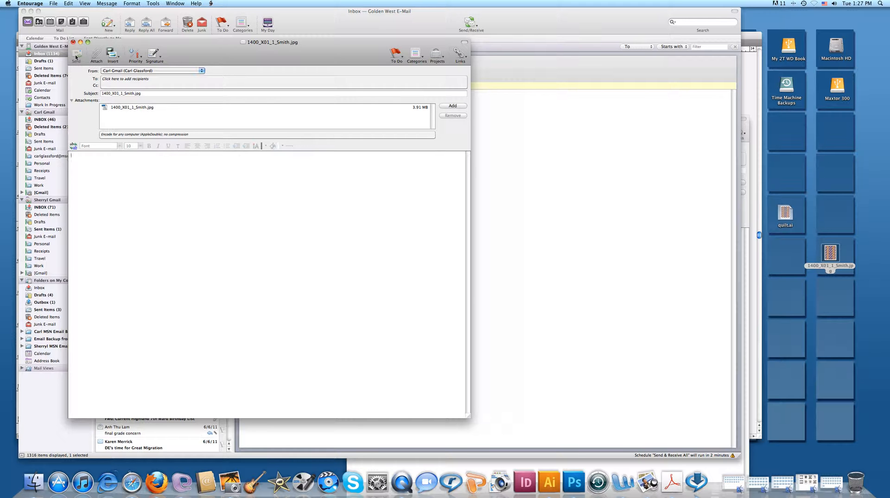
- Discard the unsent Entourage message and return to the quilt.ai design in Illustrator
click(71, 41)
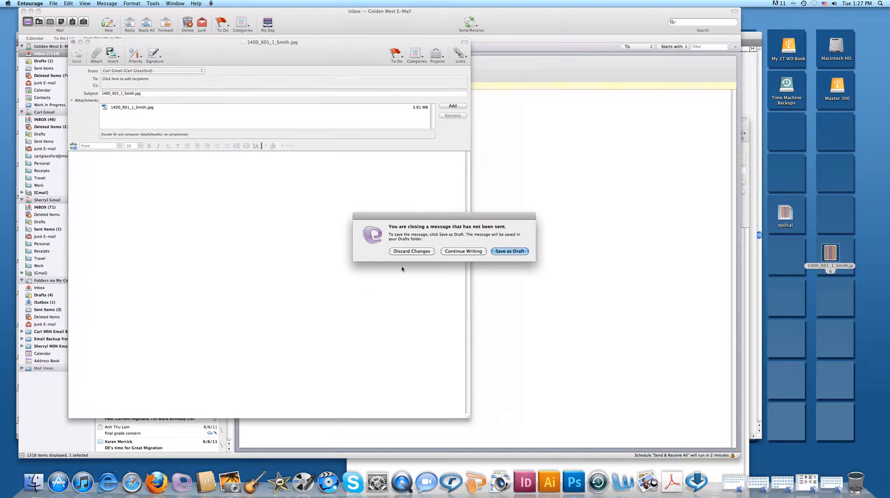
click(411, 251)
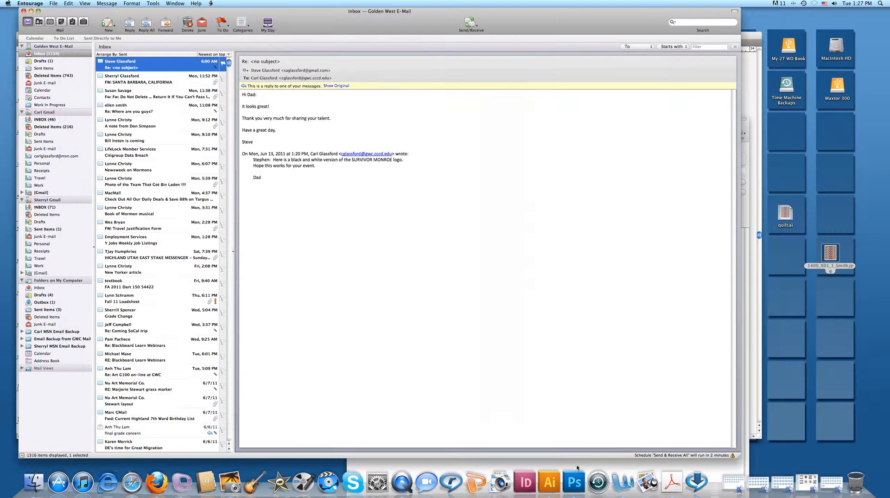
click(548, 482)
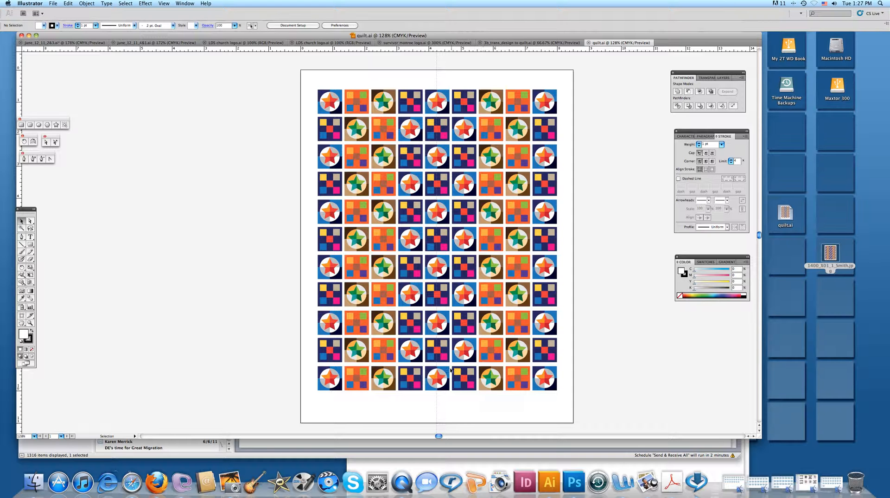
mouse_move(602, 378)
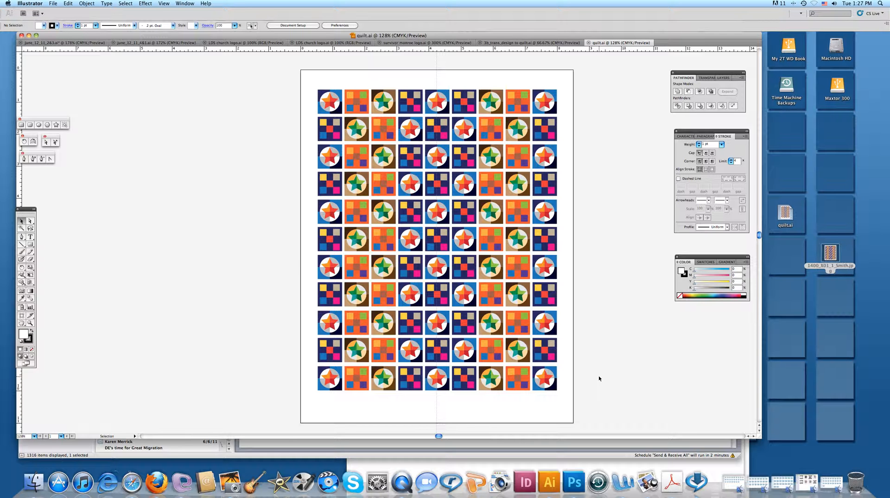
mouse_move(604, 379)
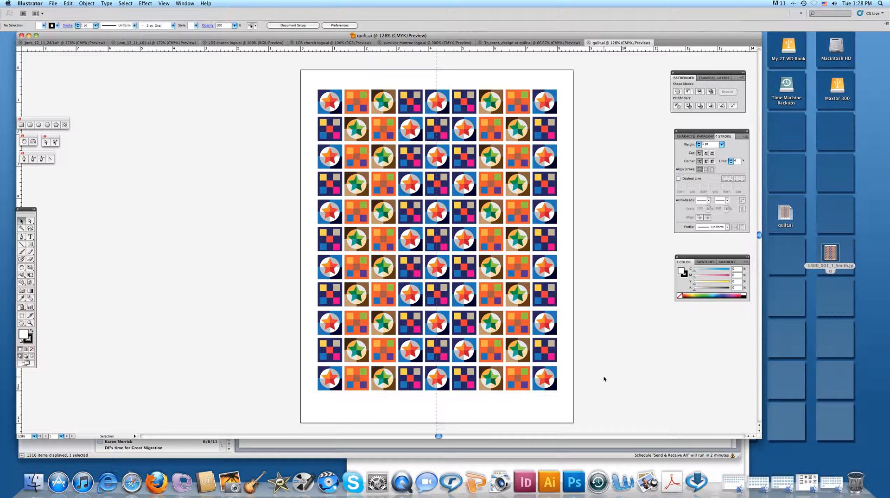